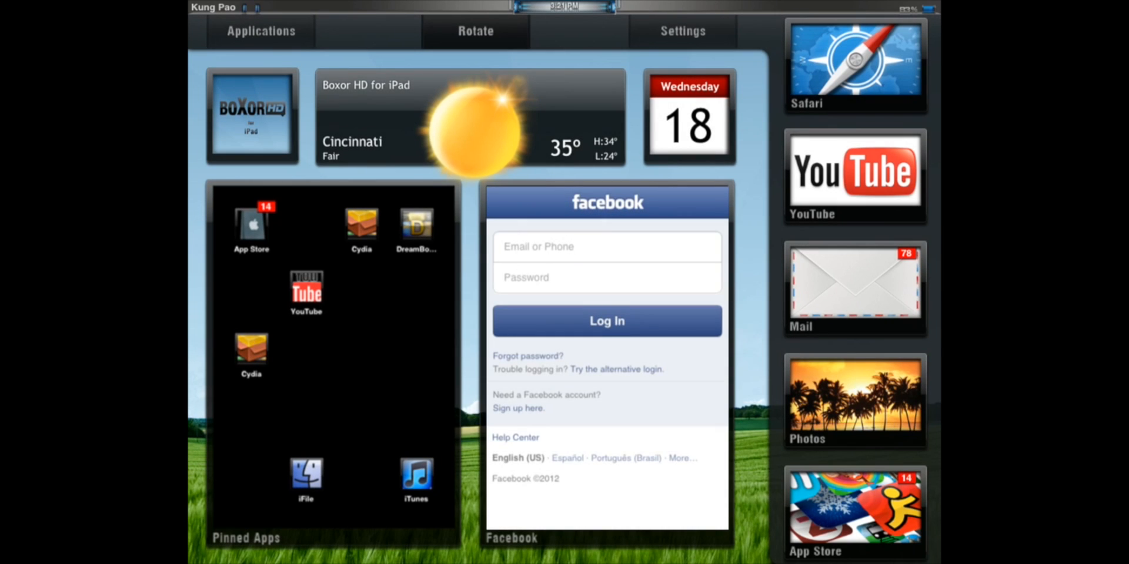
Dismiss the Editing Mode welcome alert to reach the DreamBoard theme gallery
scroll("down", 3)
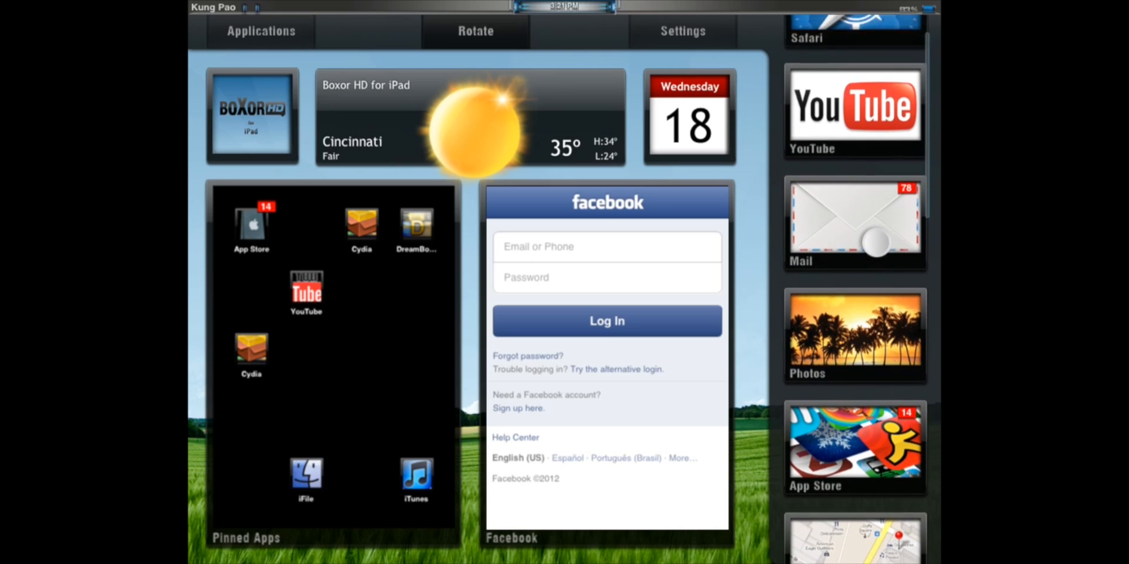
scroll("down", 3)
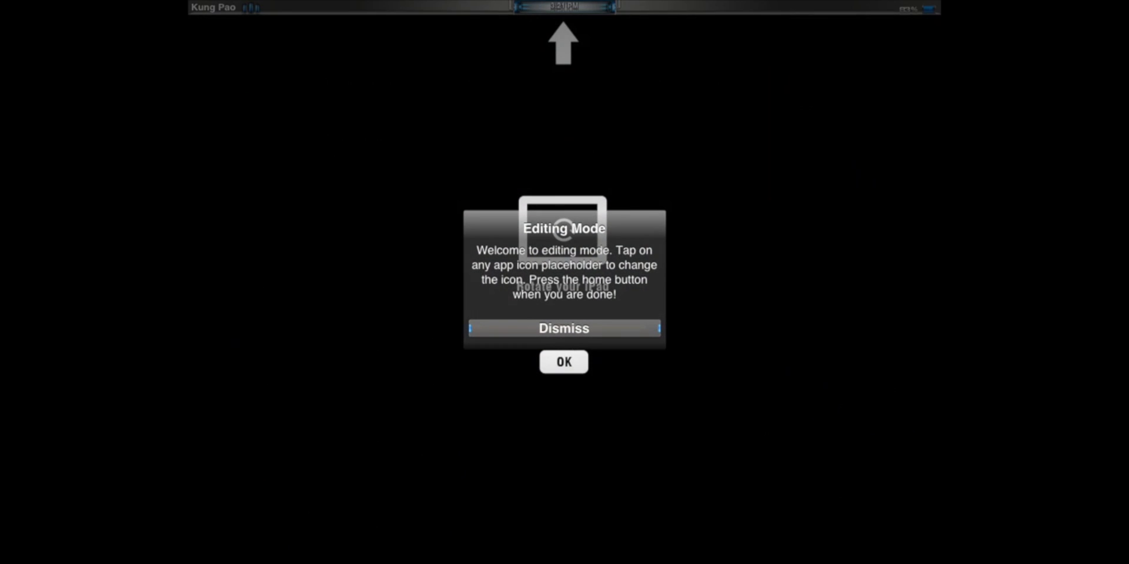
left_click(563, 328)
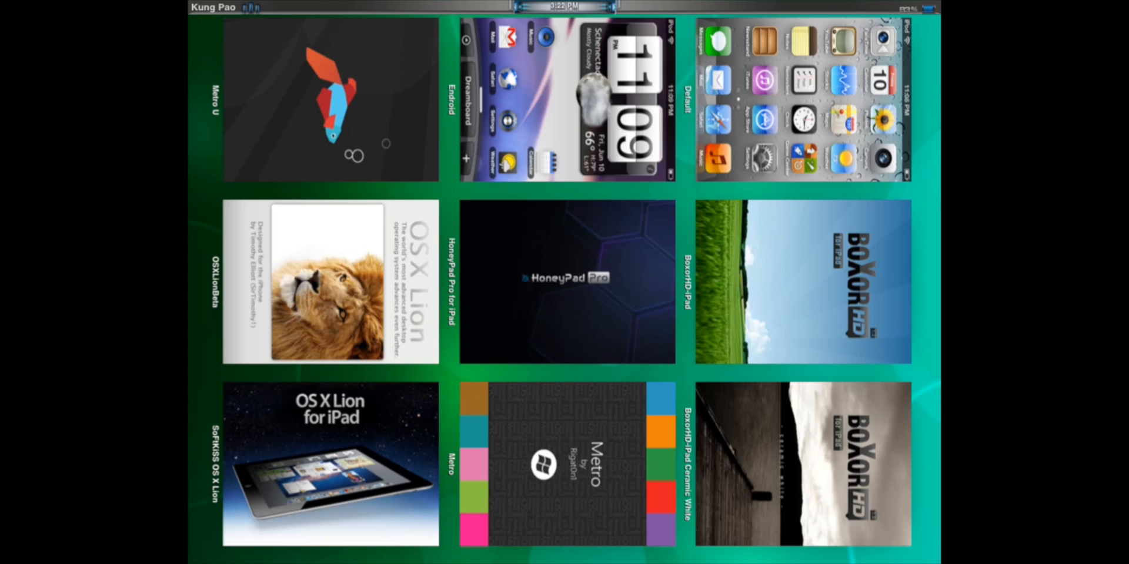
Apply the HoneyPad Pro for iPad theme from the installed-themes grid
left_click(802, 464)
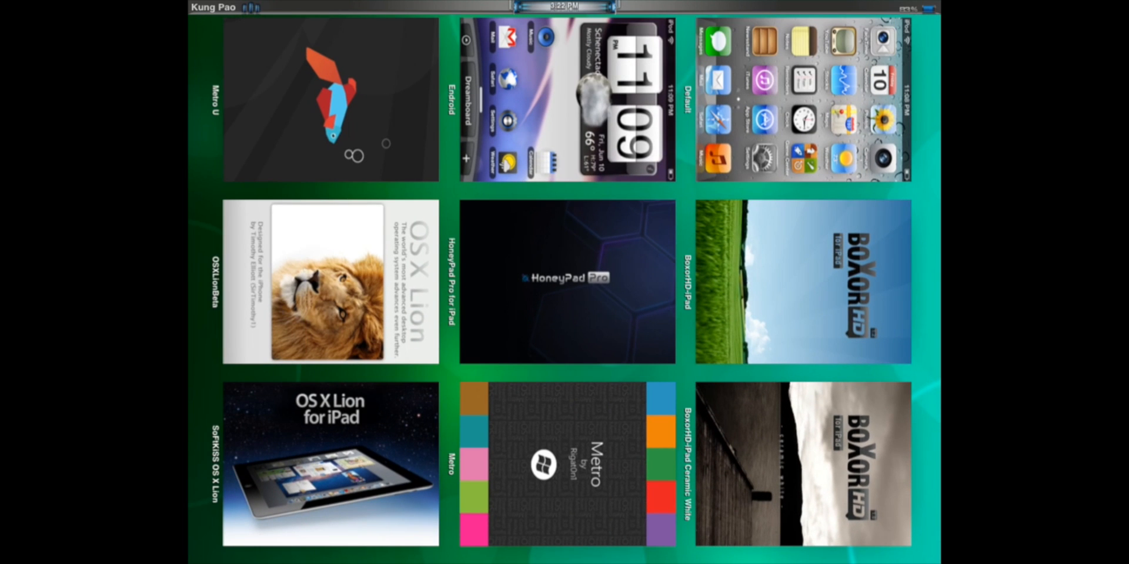
left_click(567, 281)
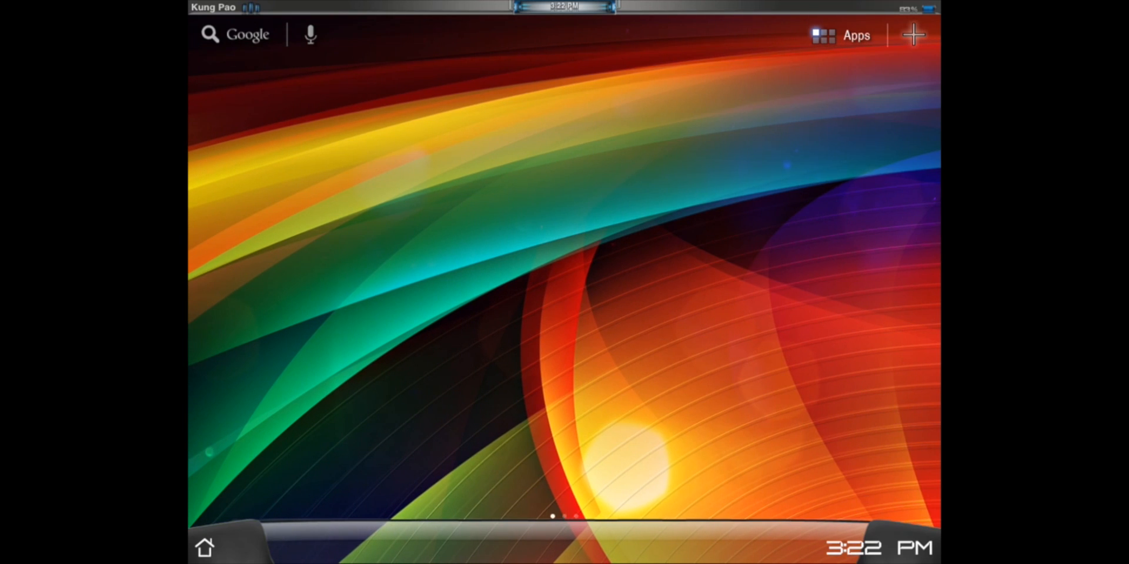
Swipe to the HoneyPad Pro home page with flip clock, round clock and app shortcut rows
scroll("left", 3)
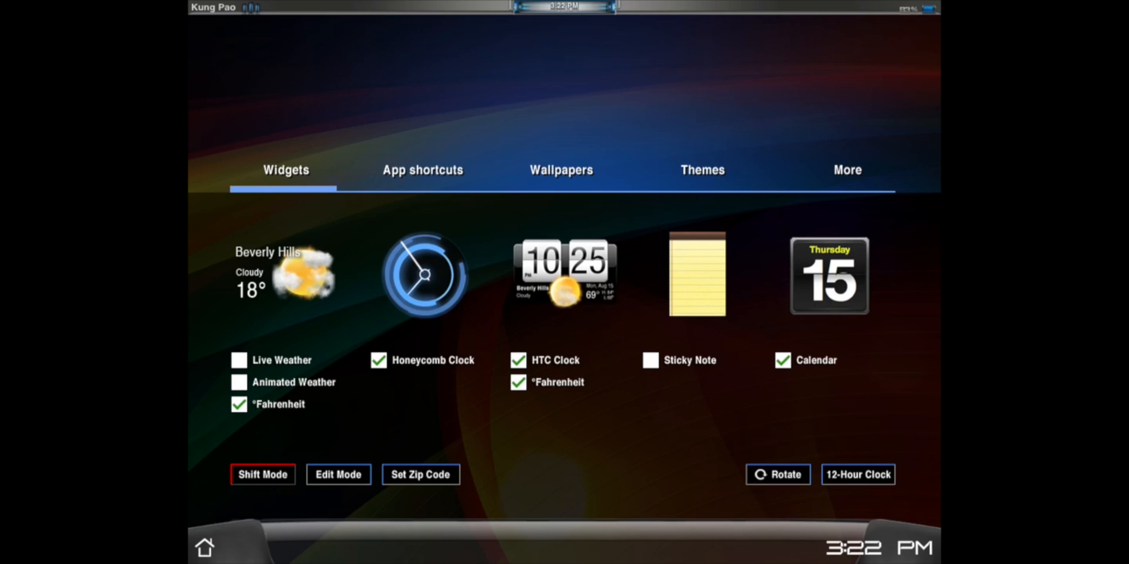
scroll("left", 3)
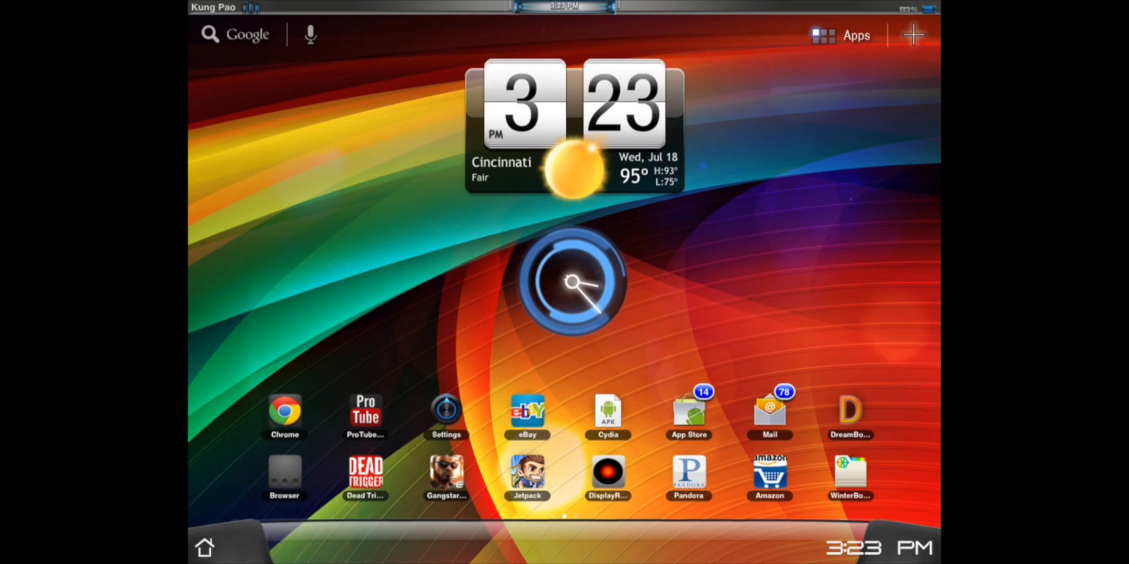
Browse the HoneyPad Pro customisation panel's App shortcuts tab and return home
left_click(912, 34)
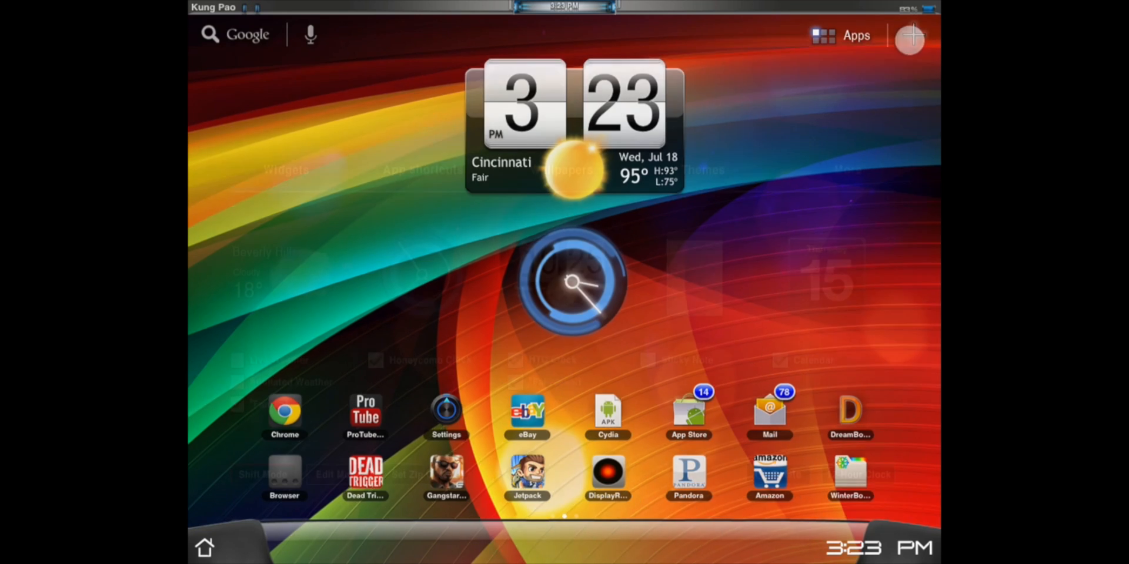
left_click(908, 37)
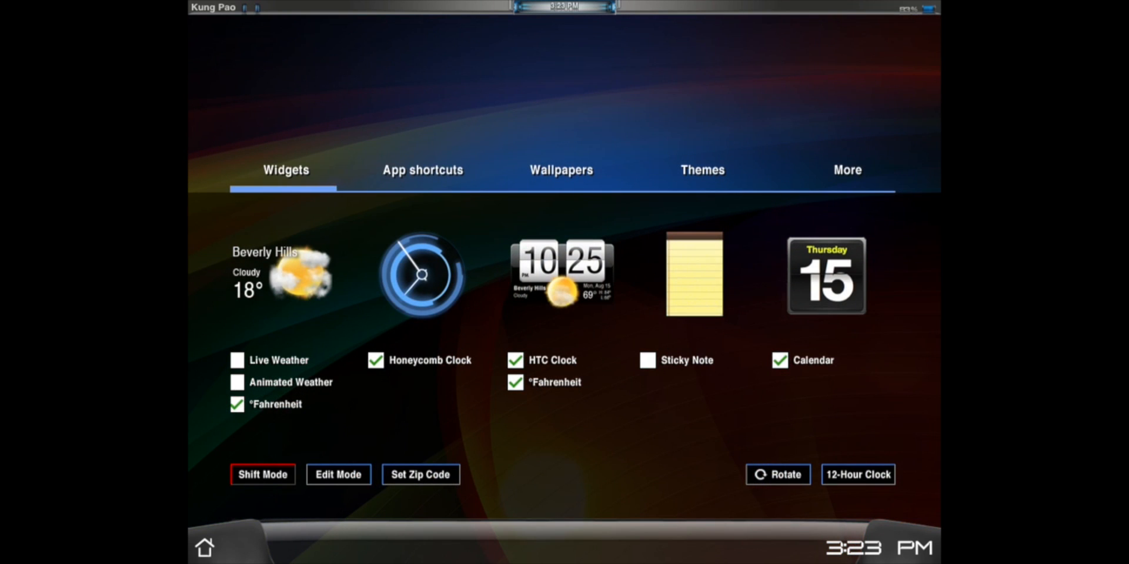
left_click(422, 170)
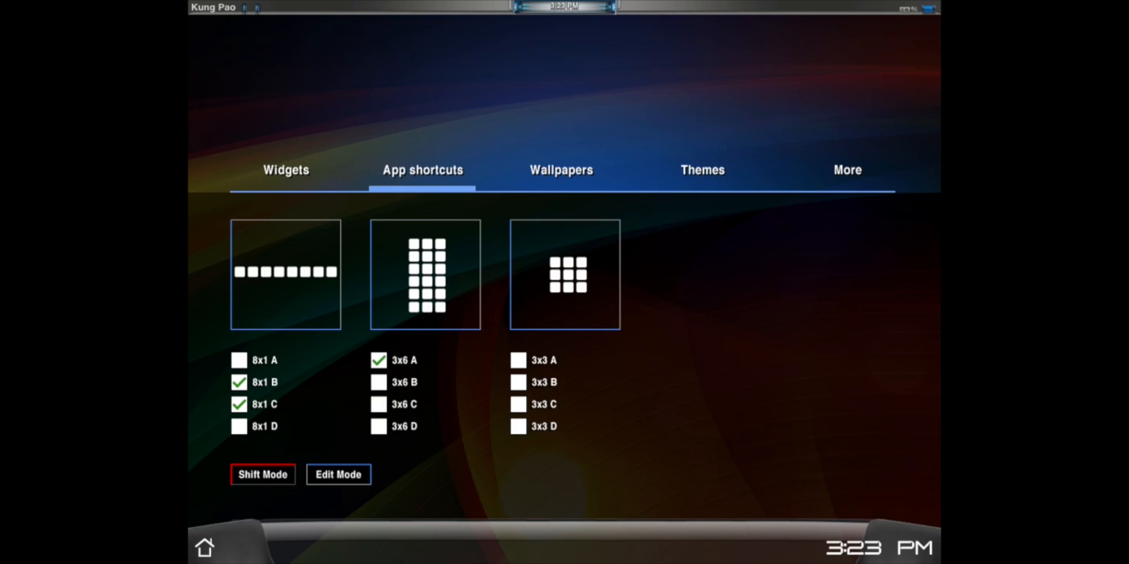
left_click(204, 546)
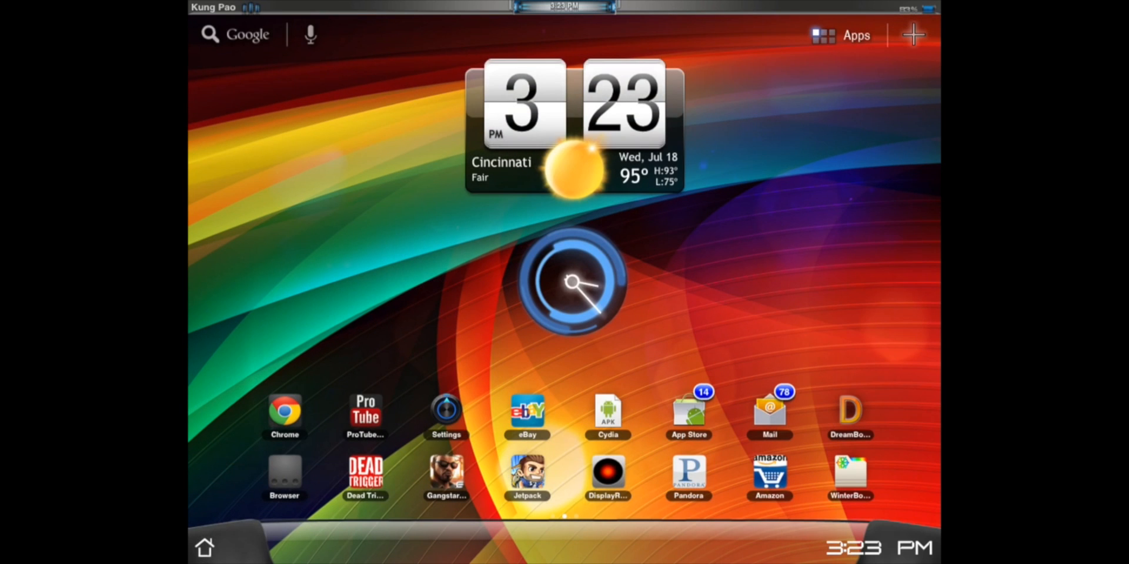
left_click(913, 34)
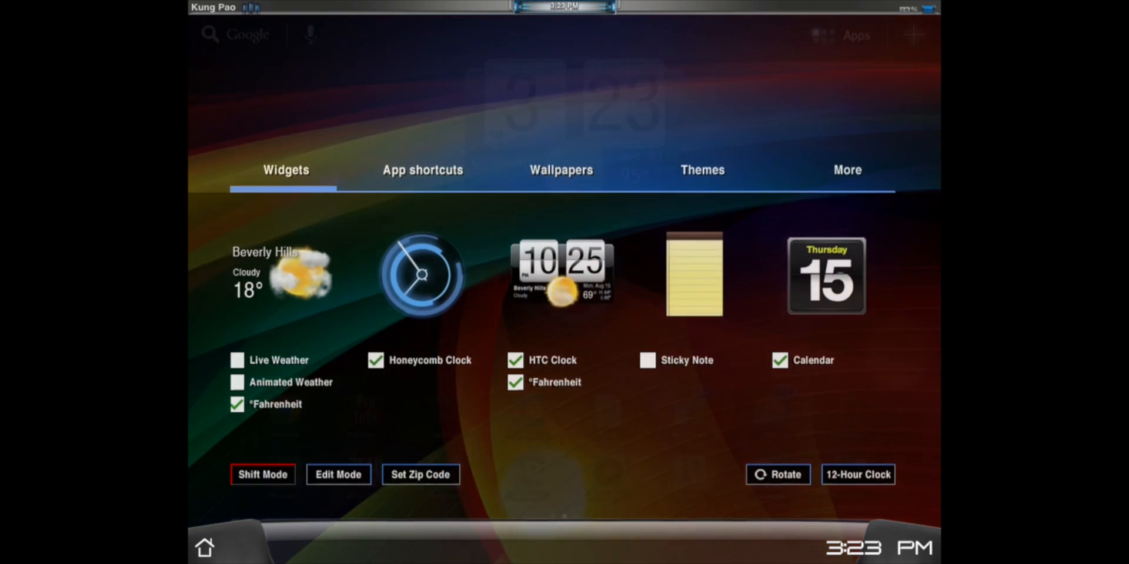
left_click(338, 473)
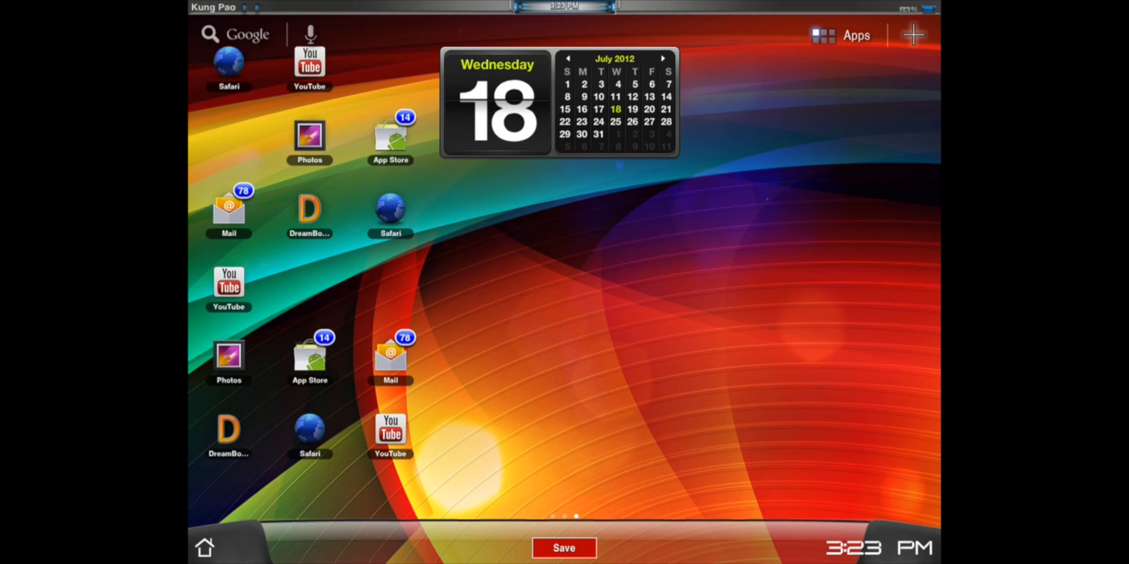
Turn off the 3x6 shortcut grid, leaving only the two 8x1 shortcut rows
left_click(912, 34)
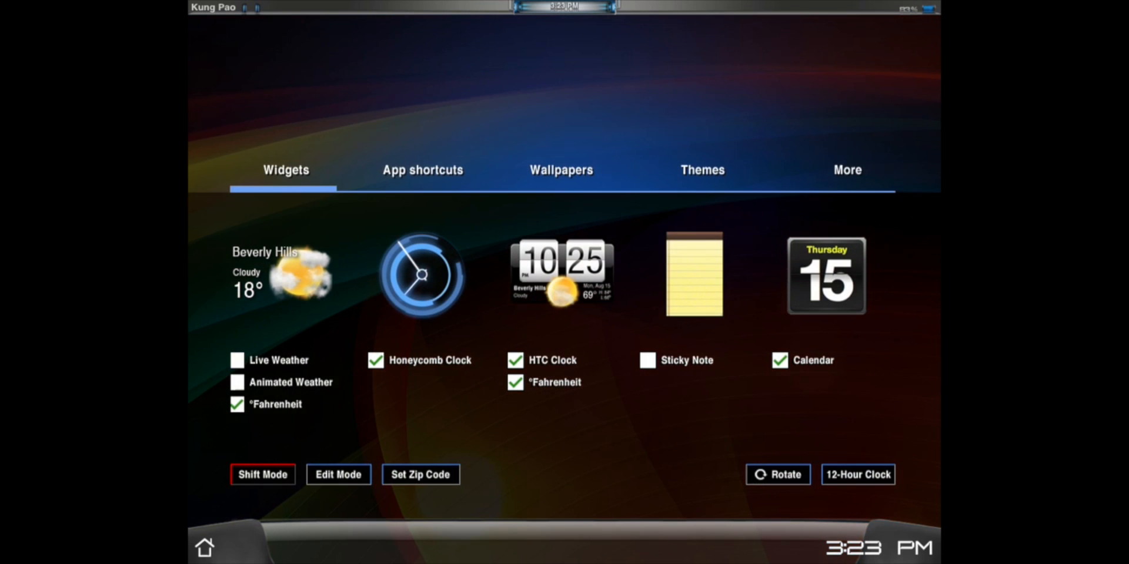
left_click(422, 169)
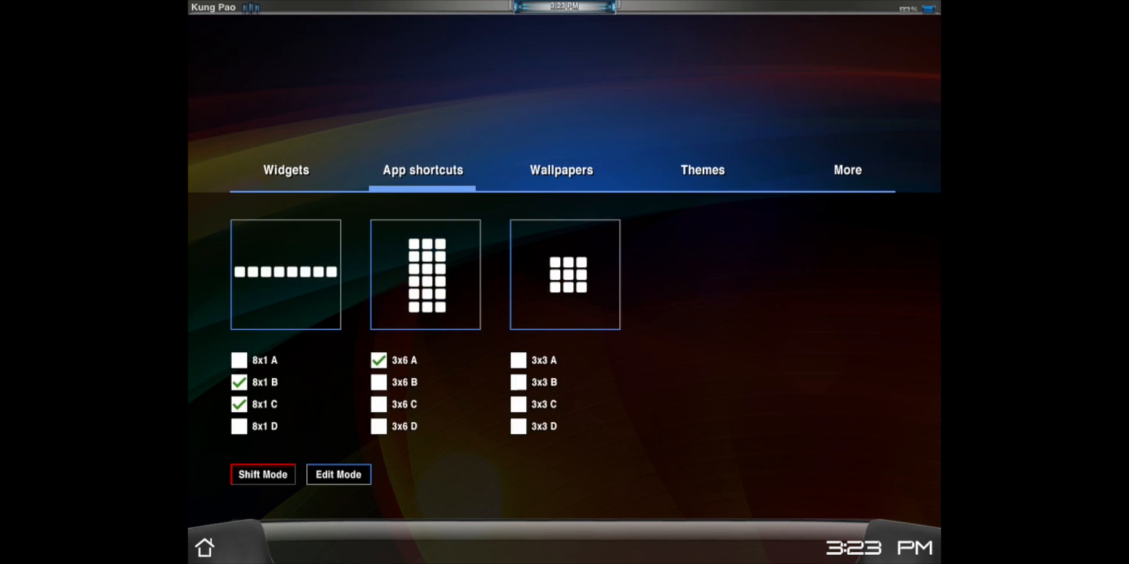
left_click(380, 360)
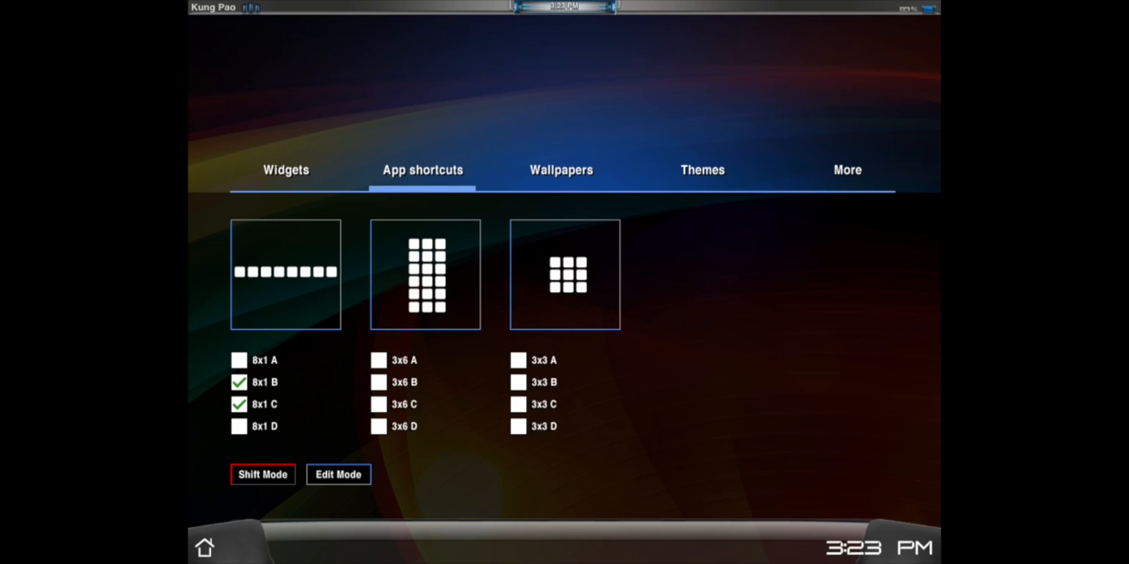
Review the Wallpapers, Themes and More settings pages, then return to the home screen
left_click(560, 170)
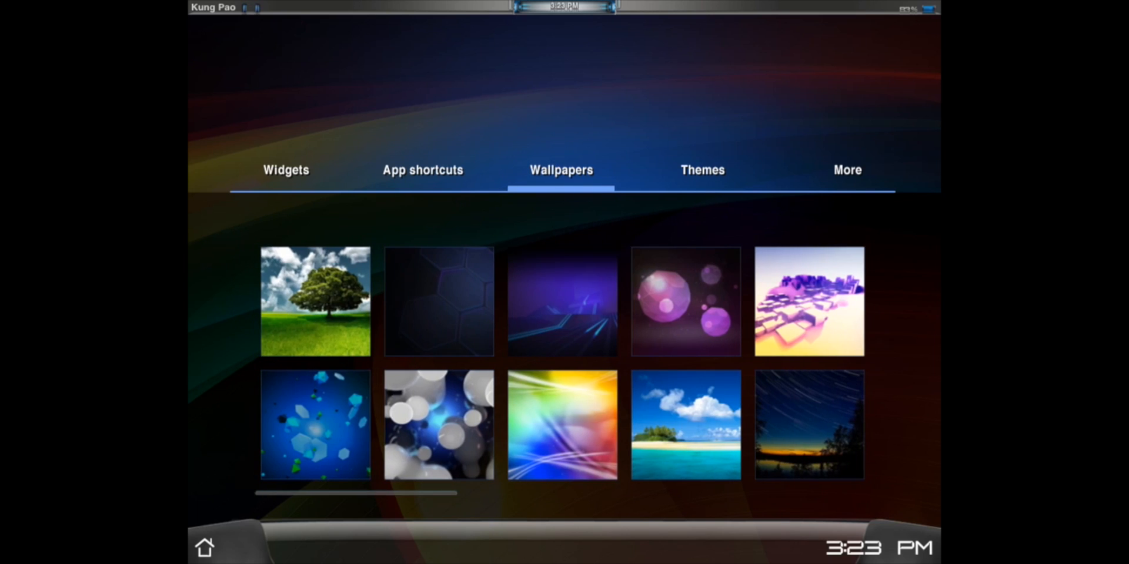
left_click(701, 169)
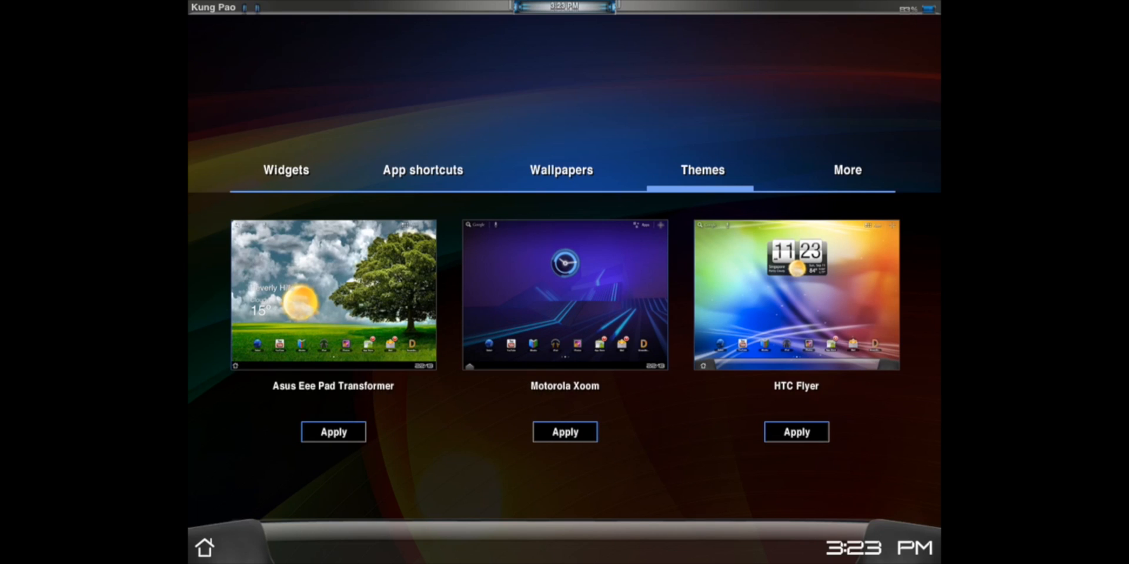
left_click(846, 169)
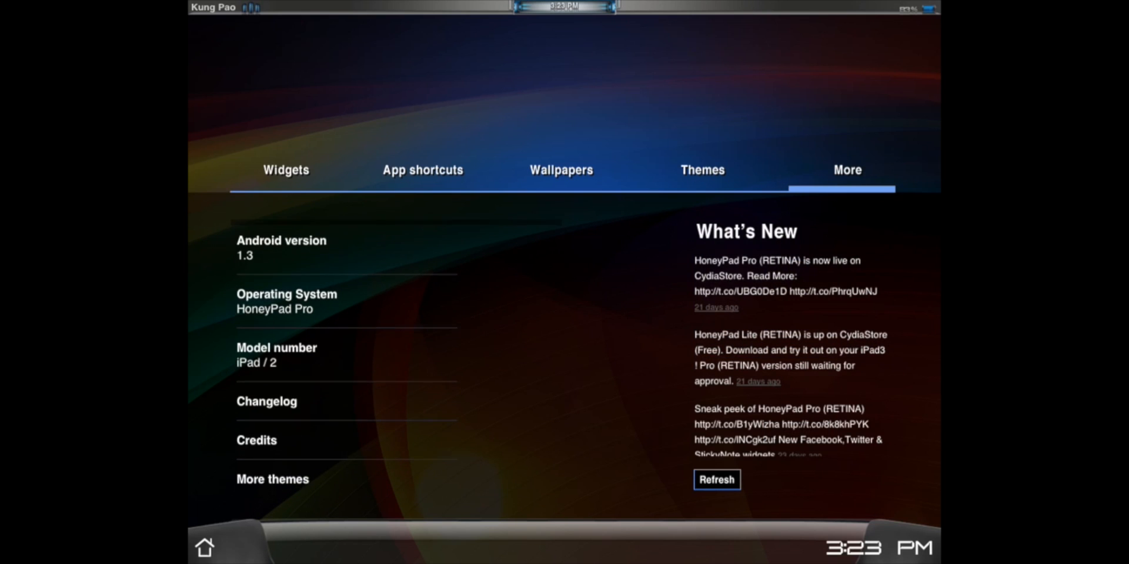
left_click(284, 169)
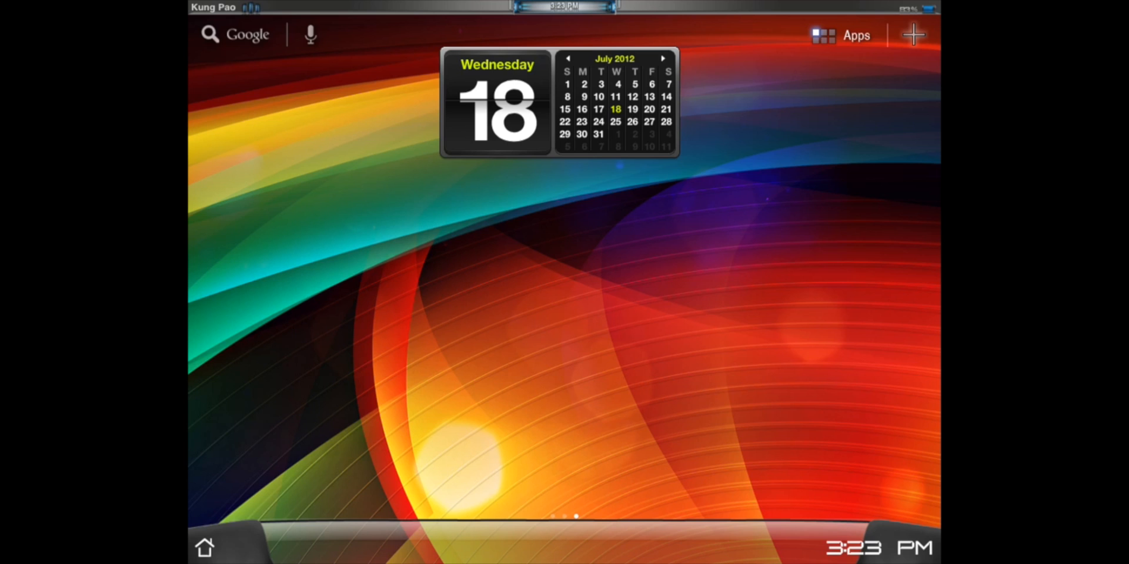
View the OS X Lion theme's Dashboard widgets, then leave it for the galaxy-wallpaper desktop
scroll("left", 3)
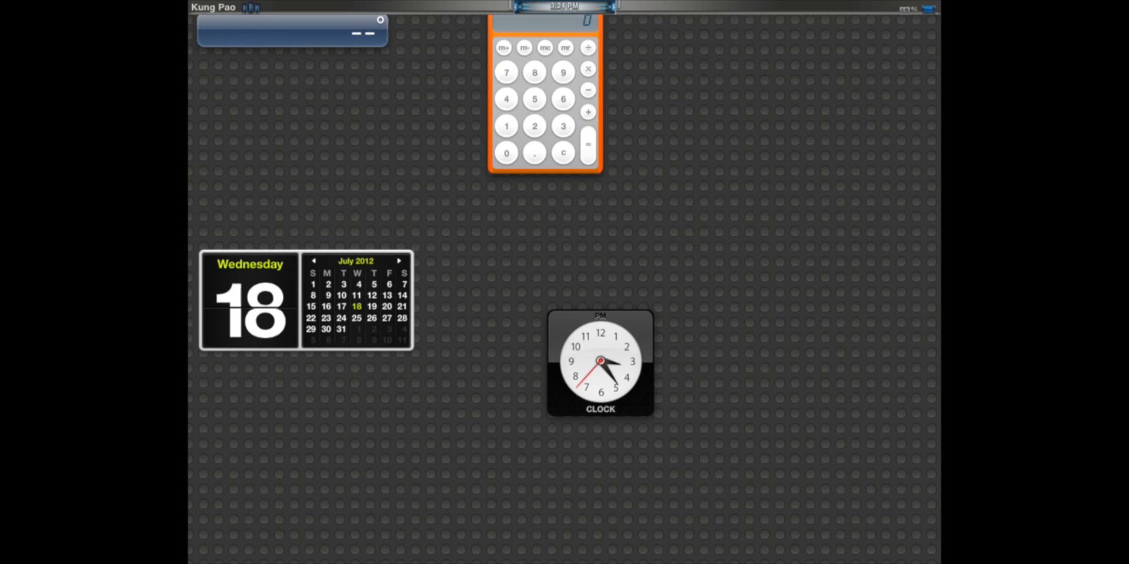
left_click(588, 68)
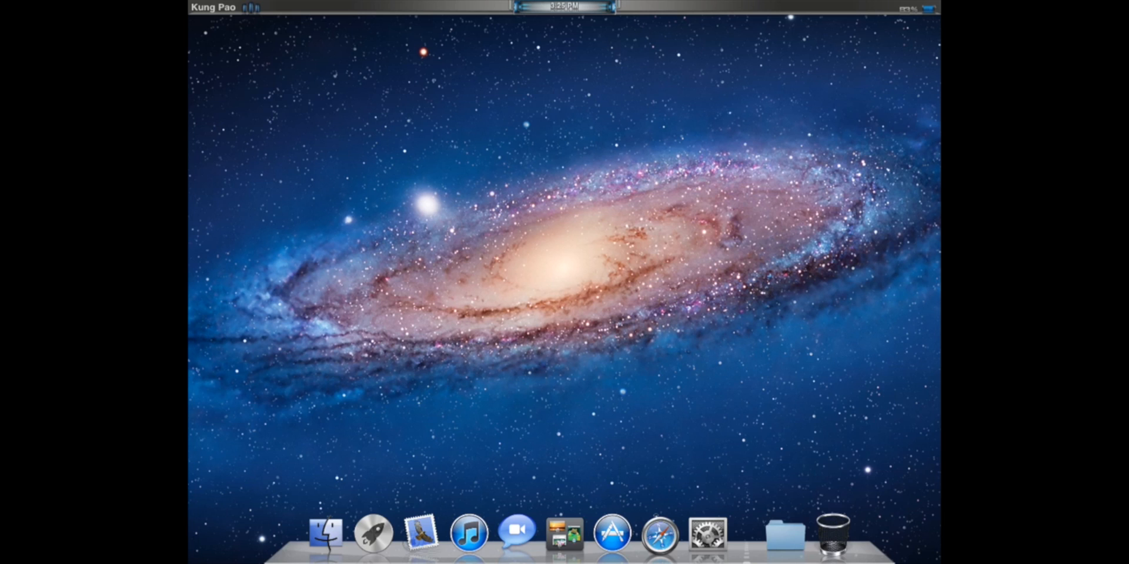
Expand the dock's folder stack and the Launchpad grid, launching Cydia from it
left_click(783, 532)
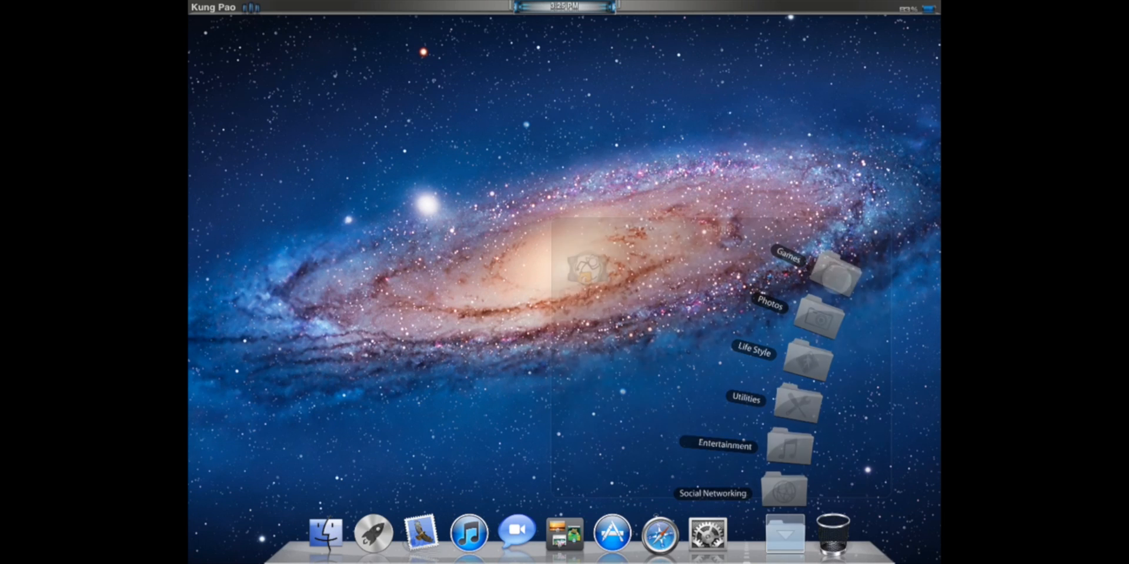
left_click(783, 533)
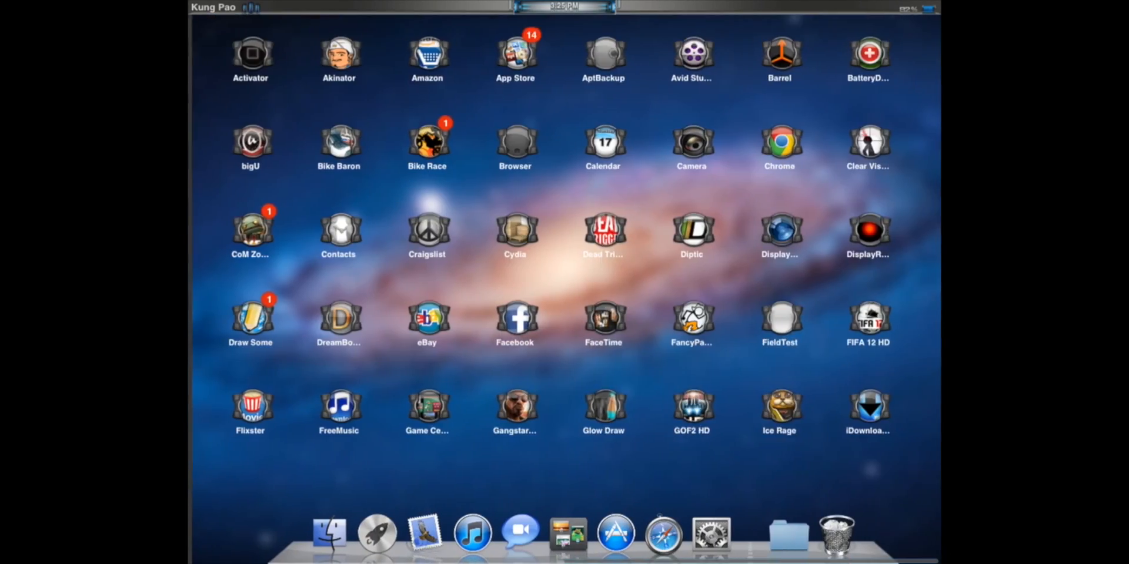
scroll("down", 3)
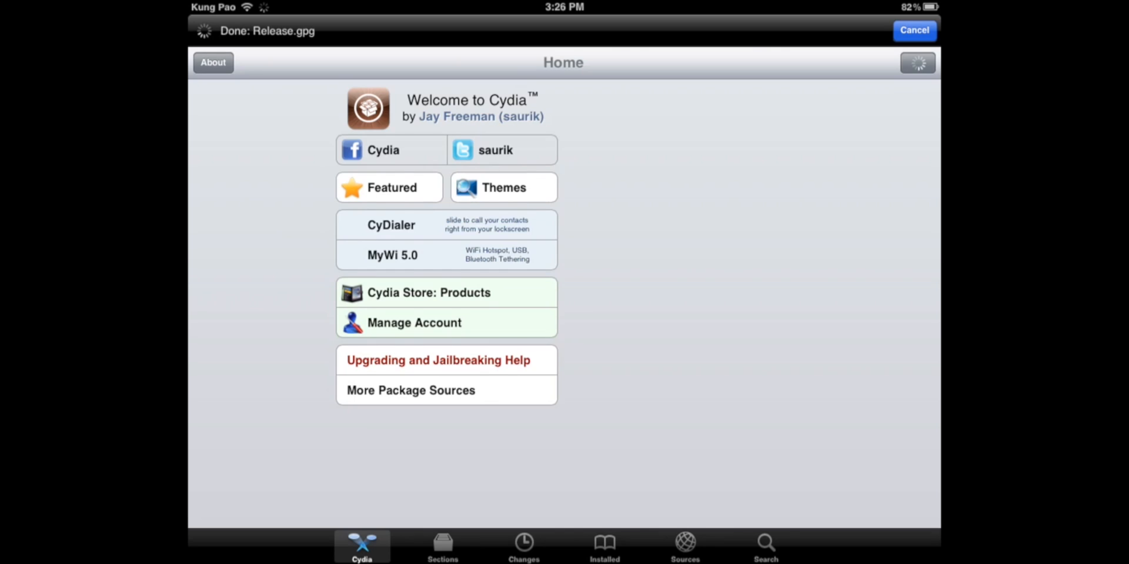
Show Cydia's Sources list of installed package repositories
left_click(684, 543)
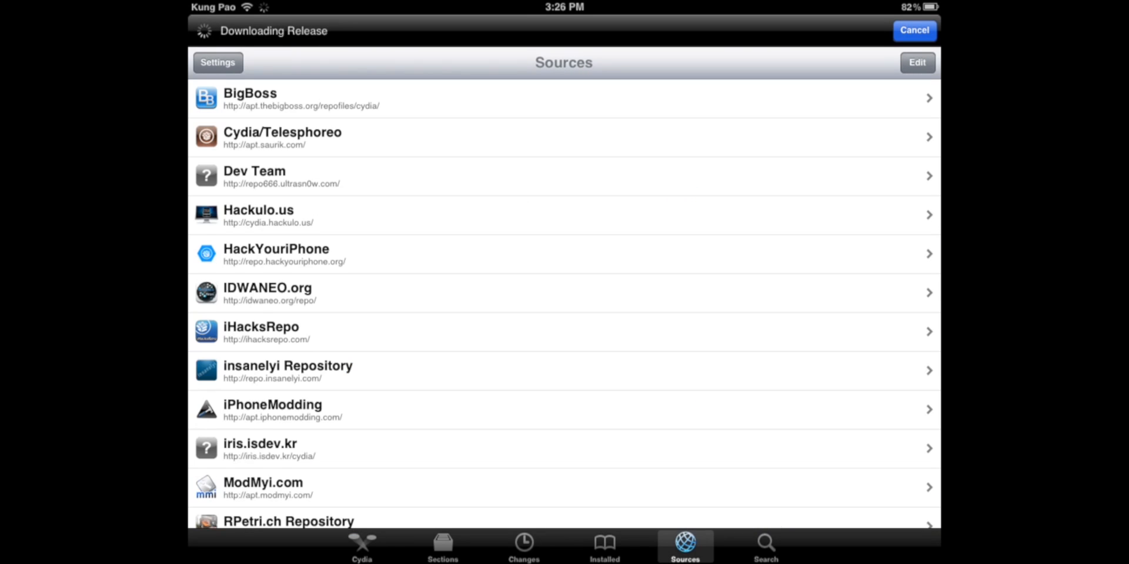
scroll("down", 3)
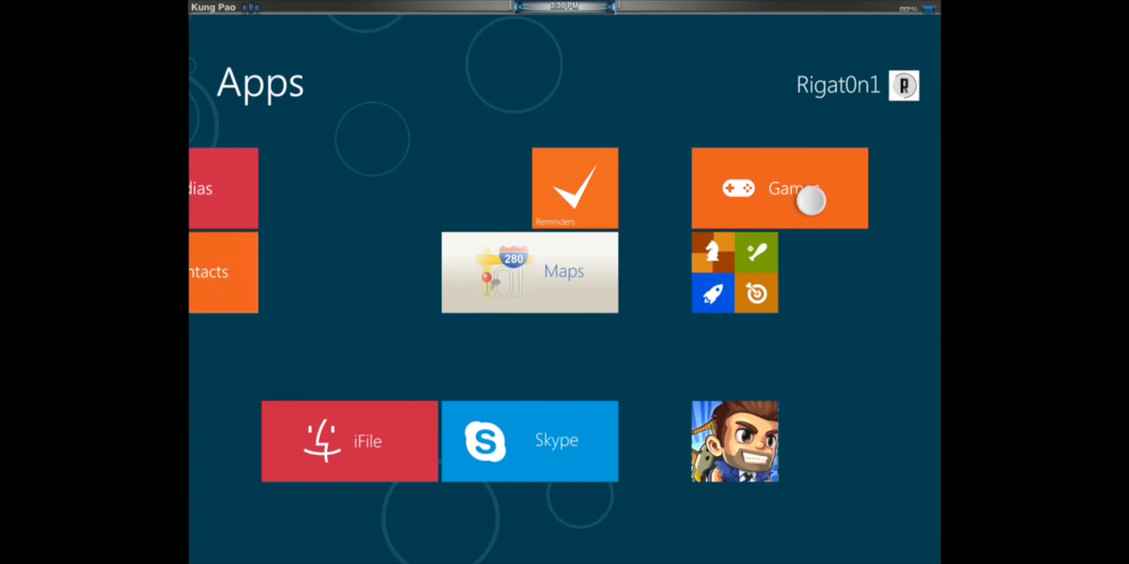
Apply the Metro UI theme and swipe between its Apps and Start tile screens
left_click(778, 188)
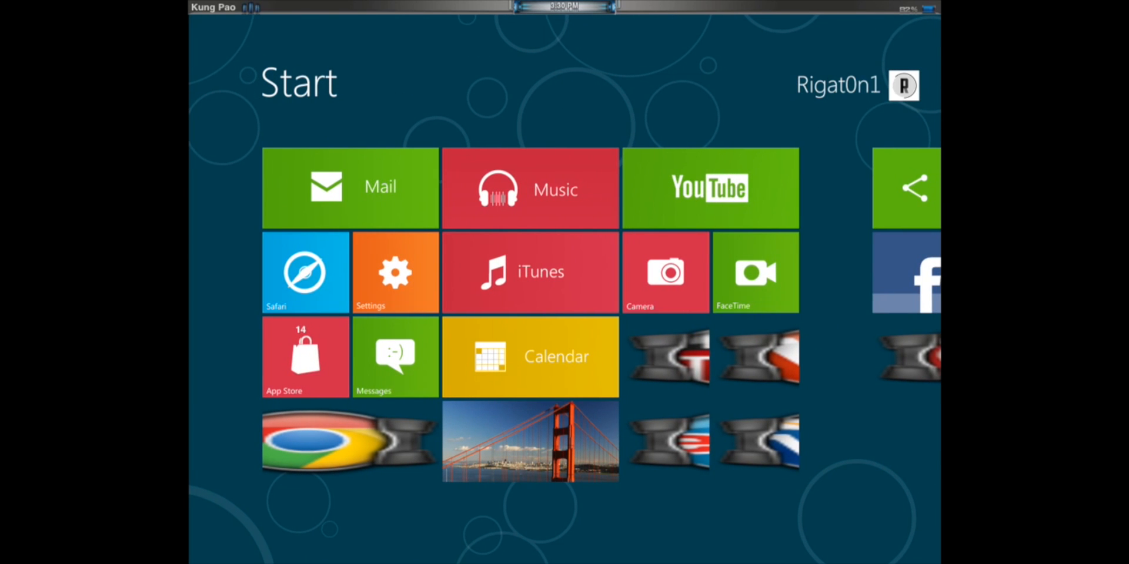
scroll("right", 3)
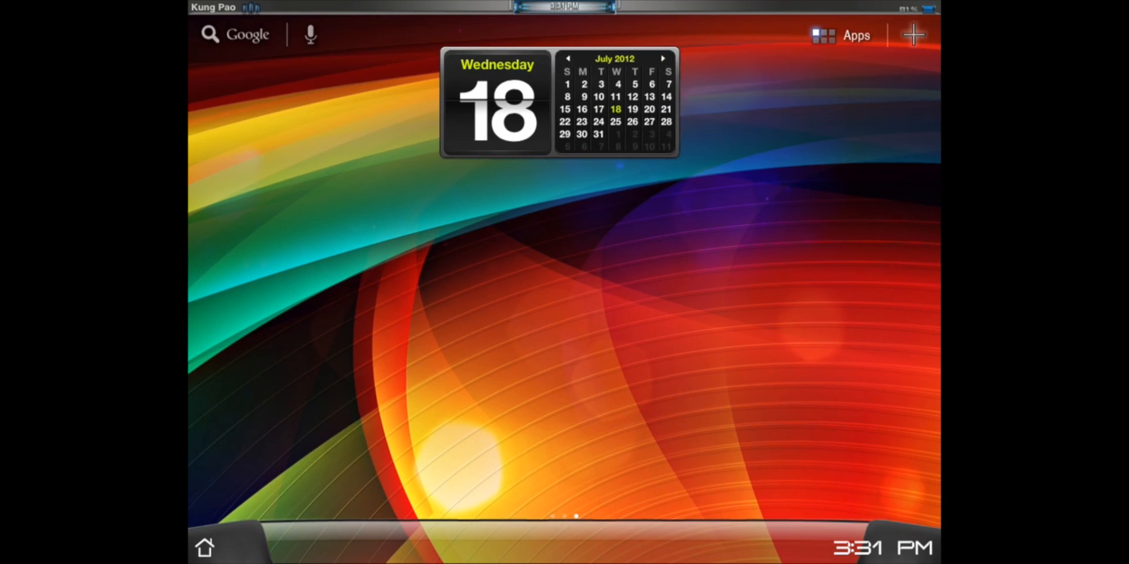
Swipe to the HoneyPad Pro page with Cincinnati weather clock and app shortcuts
scroll("left", 3)
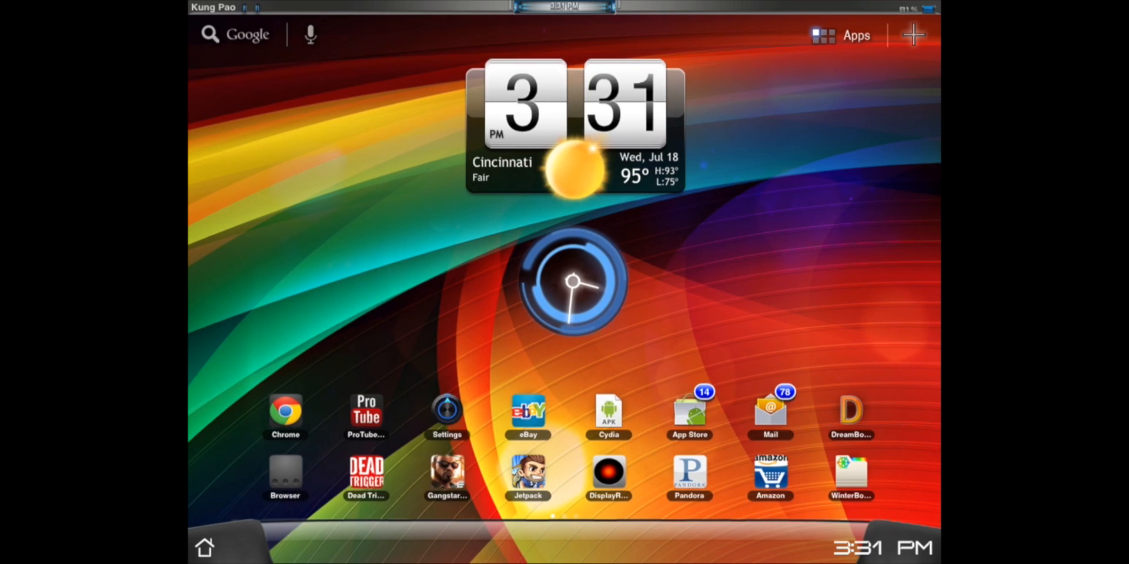